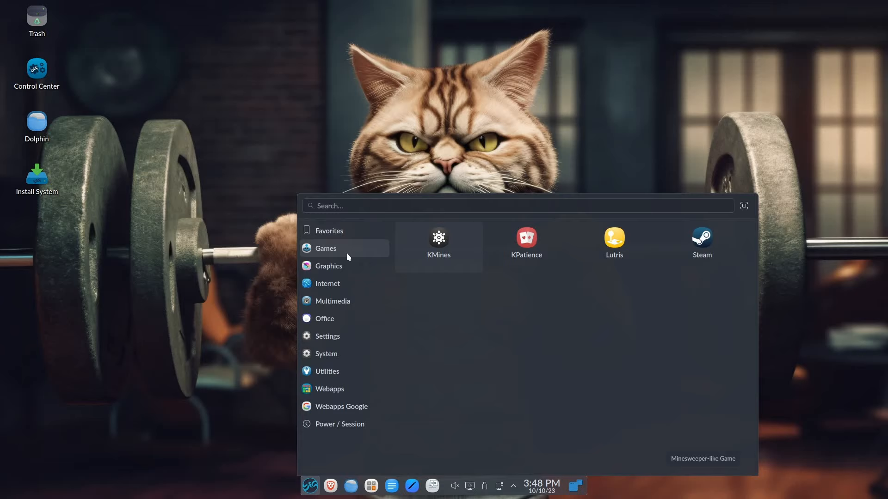
Browse the Games, Settings and Graphics launcher categories, then launch Control Center from Settings.
left_click(329, 266)
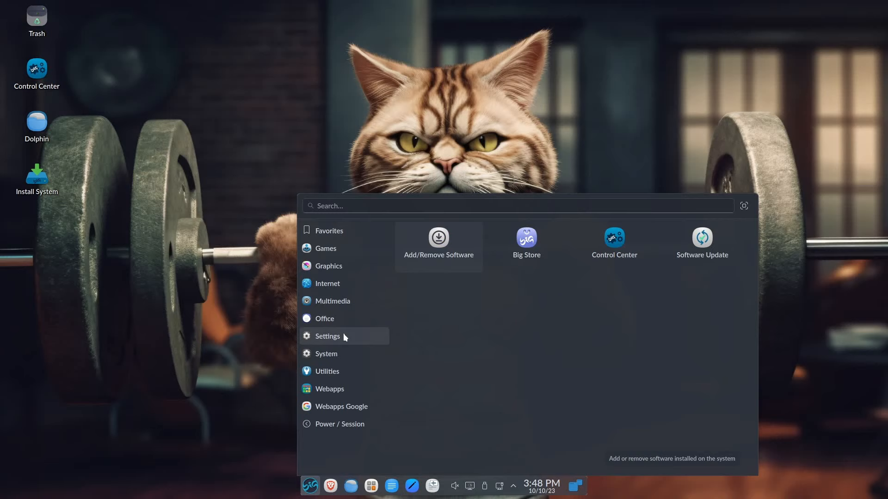
left_click(328, 265)
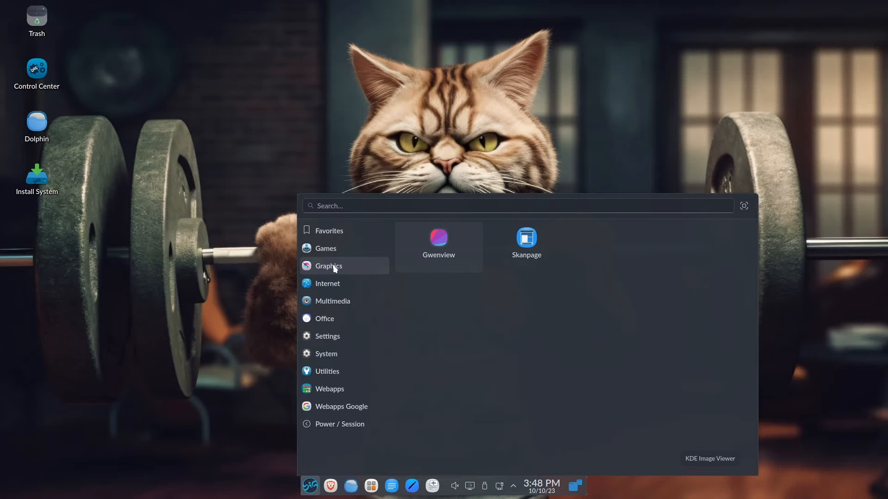
left_click(327, 336)
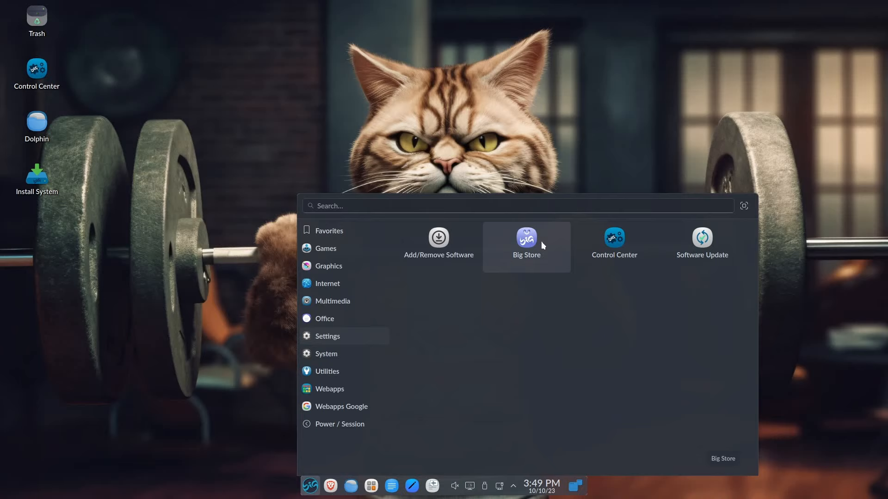
left_click(613, 237)
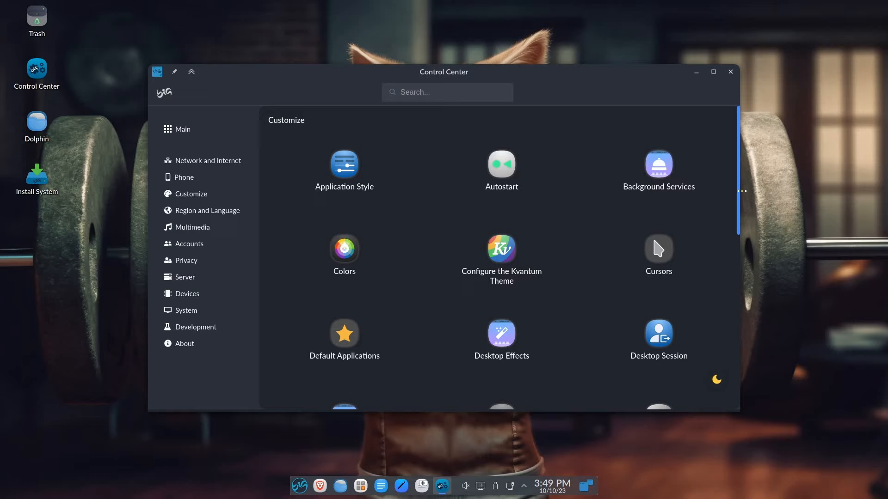
Scroll the Customize page, show the Multimedia group, then start a Konsole terminal.
scroll("down", 3)
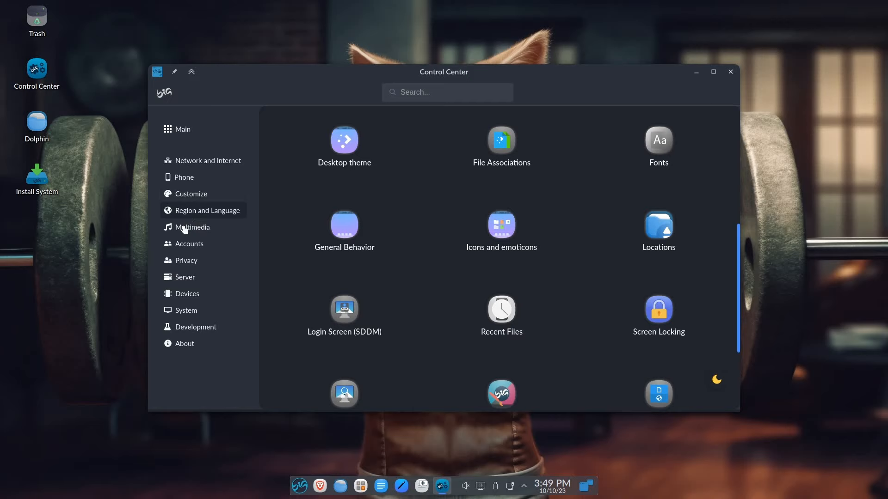
left_click(193, 227)
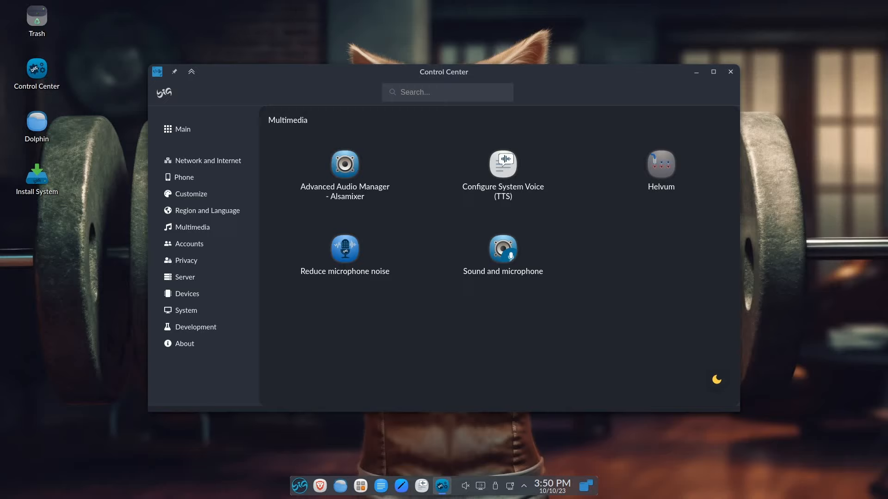
left_click(299, 485)
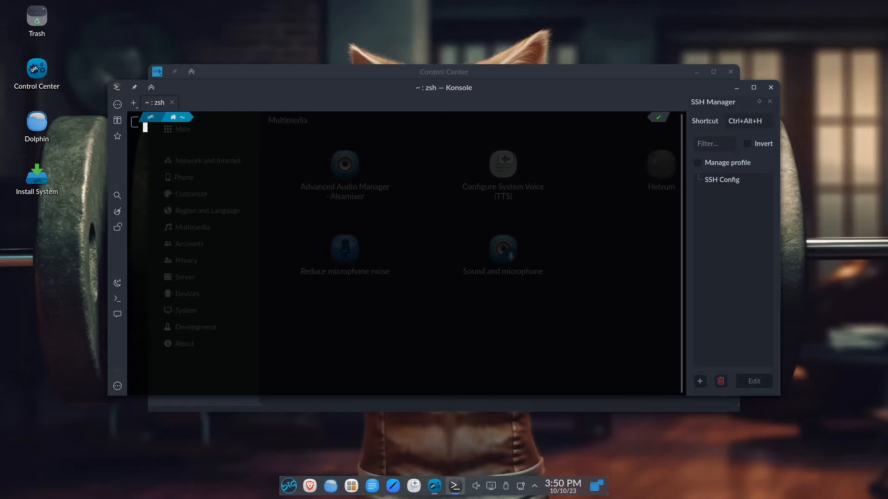
Run ls to list the home folder, then df -h for a disk space report.
key("Return")
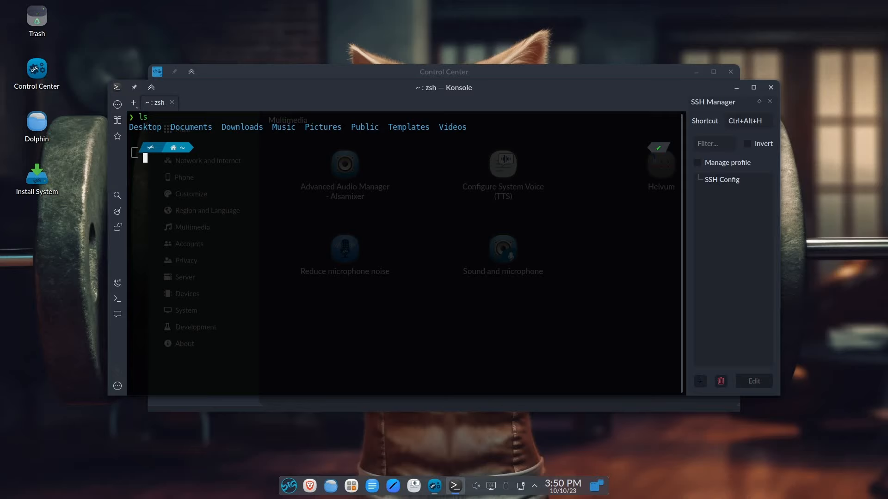
type("df -h")
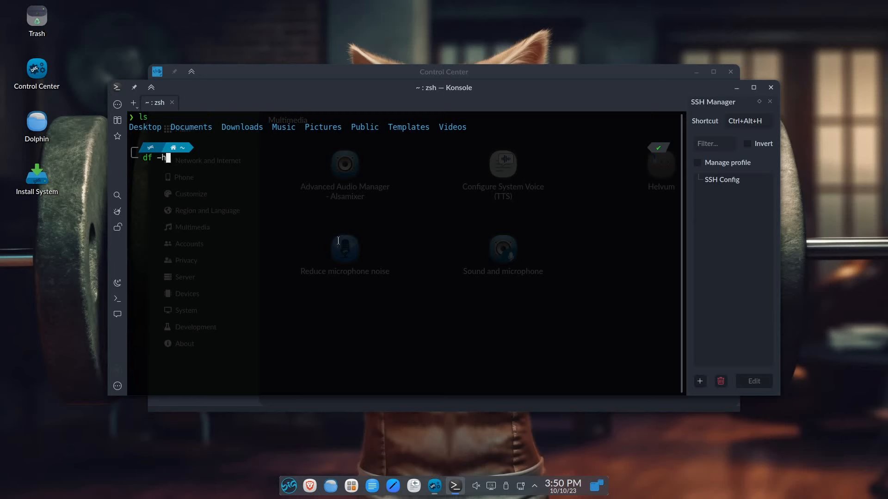
key("Return")
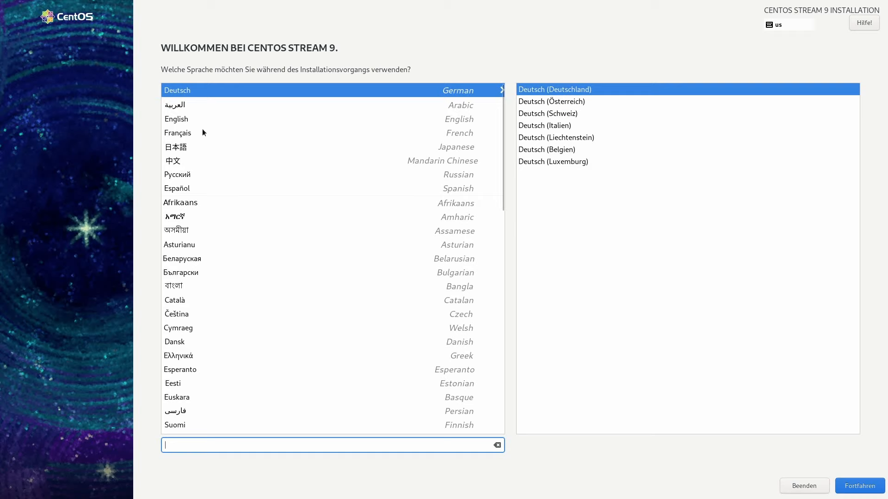
Choose English, search Installation Destination for disks, find none and return to the summary.
left_click(175, 119)
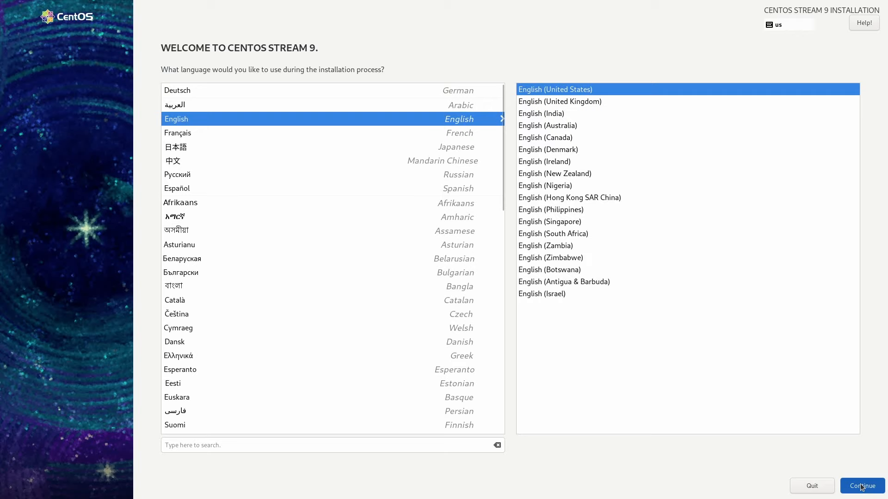
left_click(861, 485)
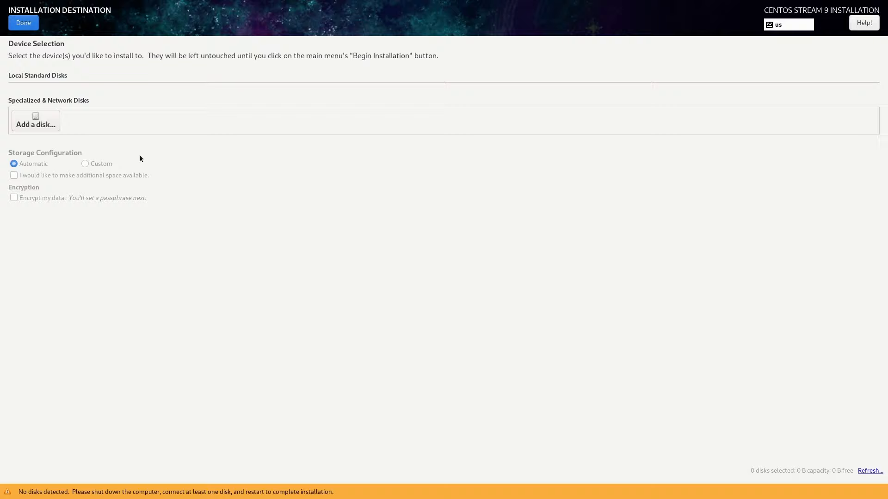
left_click(35, 120)
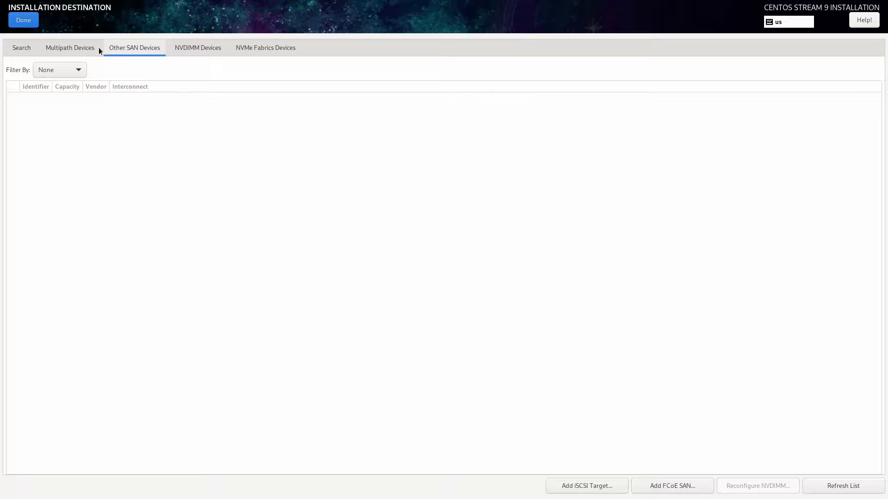
left_click(23, 19)
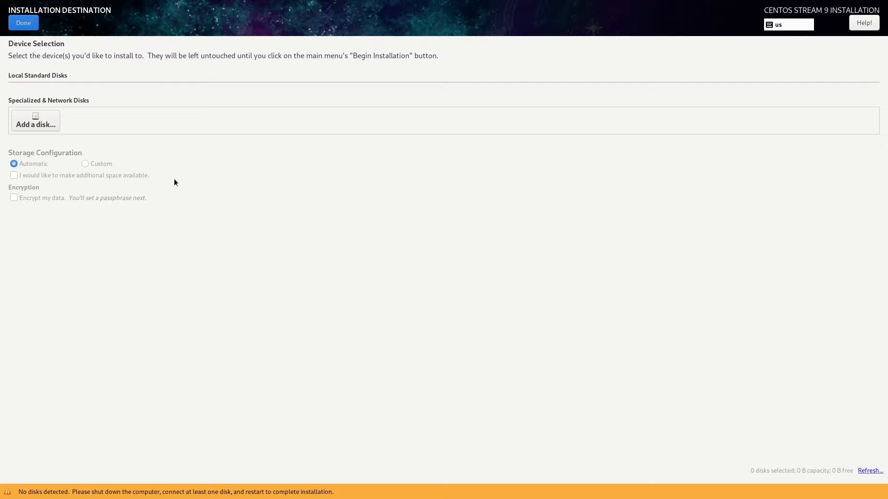
left_click(23, 22)
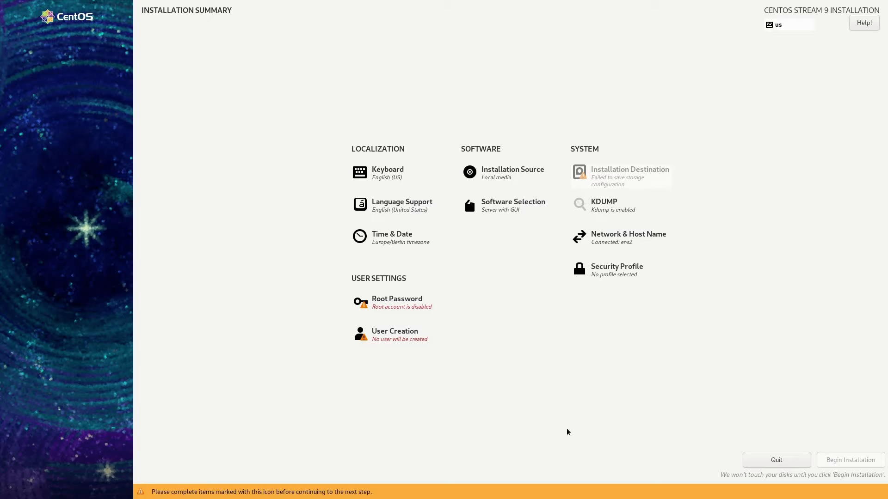
left_click(630, 172)
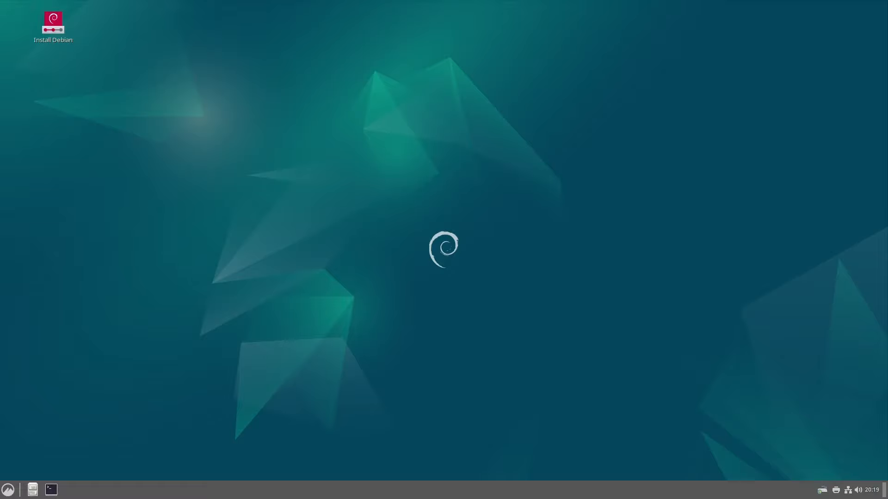
View the Applets list and the Themes page in System Settings, then close the window.
left_click(8, 489)
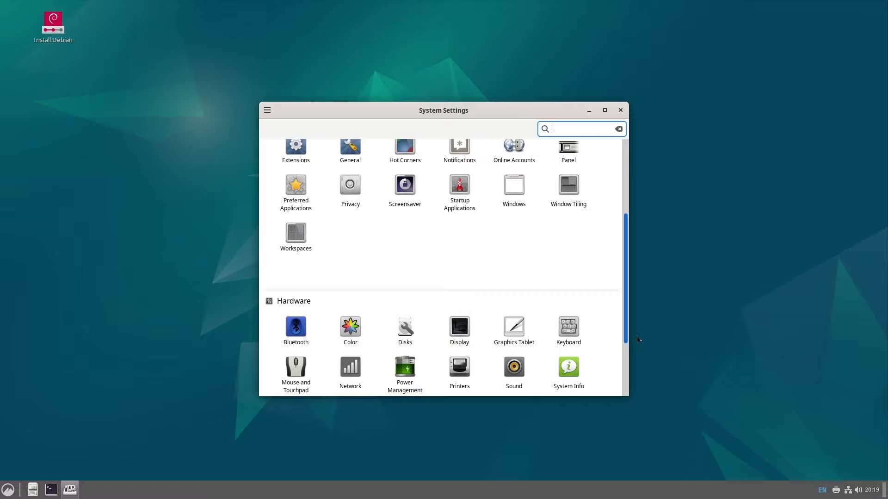
scroll("up", 3)
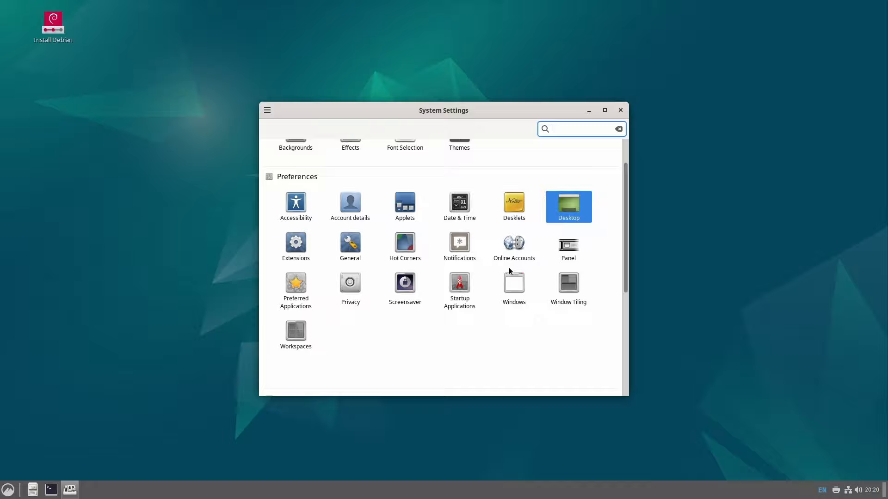
left_click(350, 247)
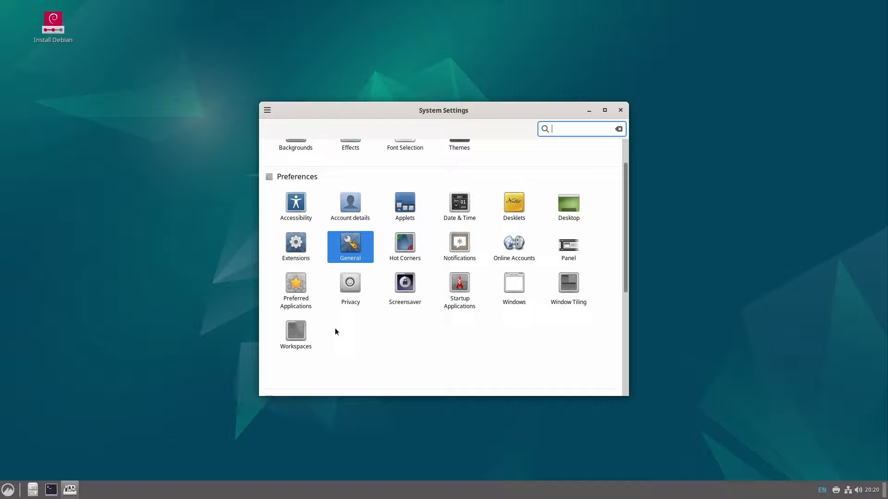
left_click(404, 202)
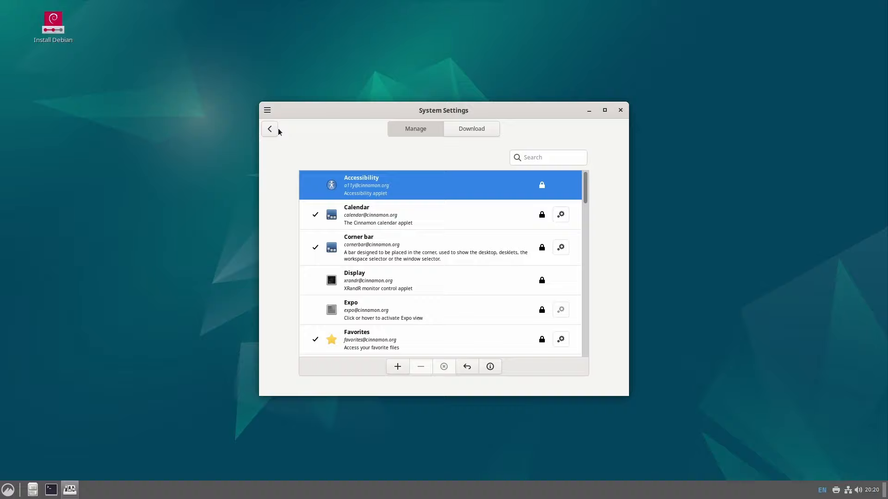
left_click(269, 128)
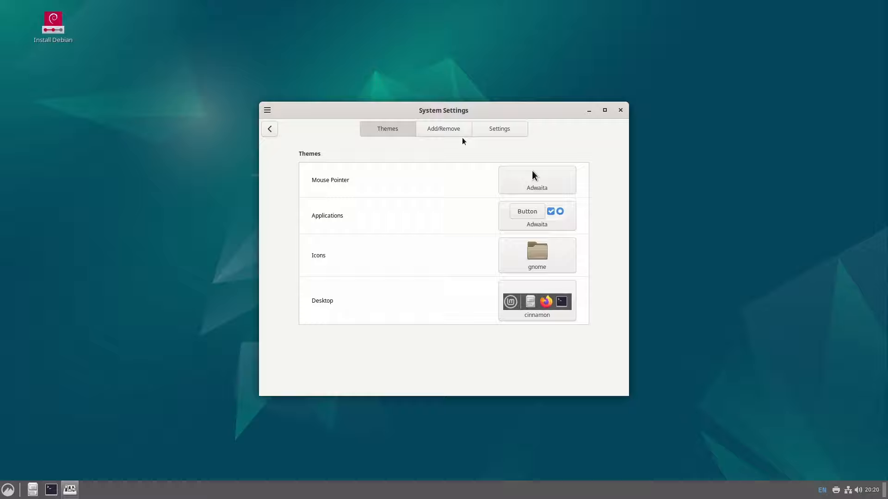
mouse_move(619, 117)
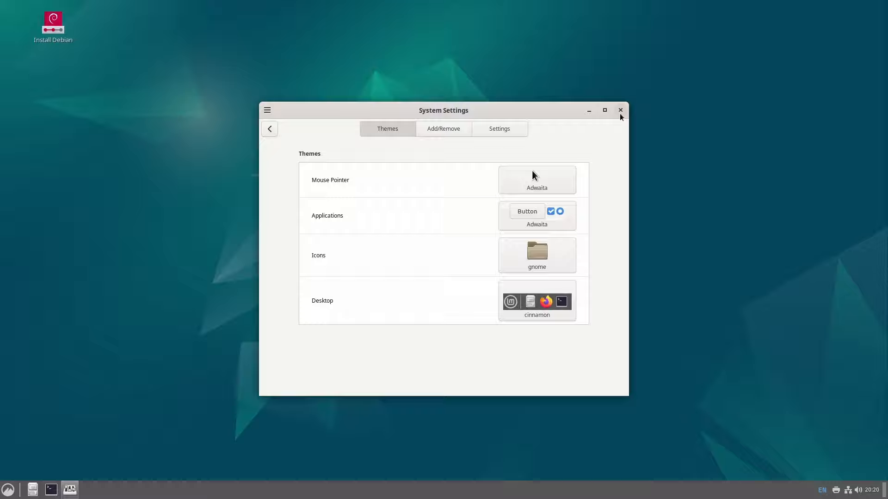
left_click(8, 490)
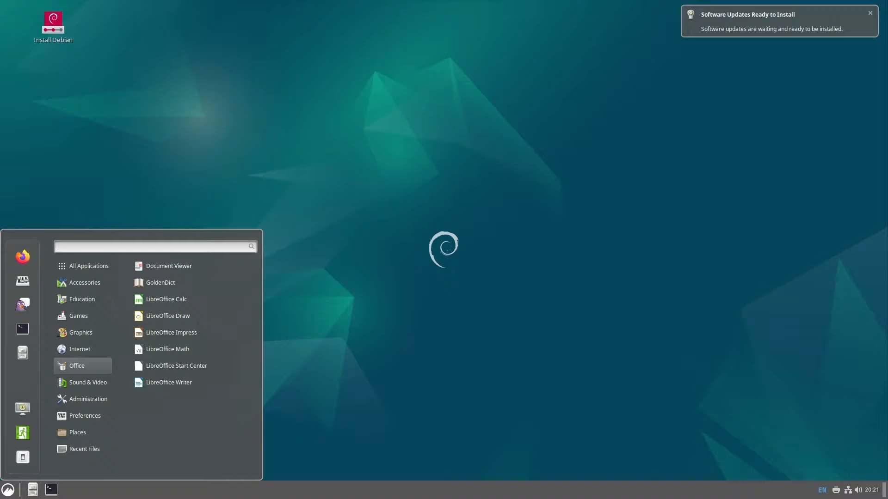
Browse the Cinnamon menu's categories such as Office and launch Terminal.
left_click(871, 12)
type("f")
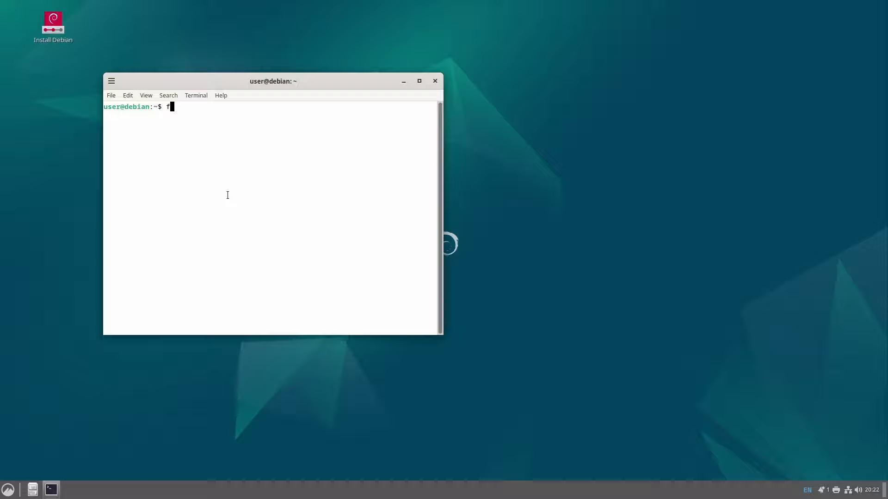
Run the command entered at the Debian shell prompt.
key("Return")
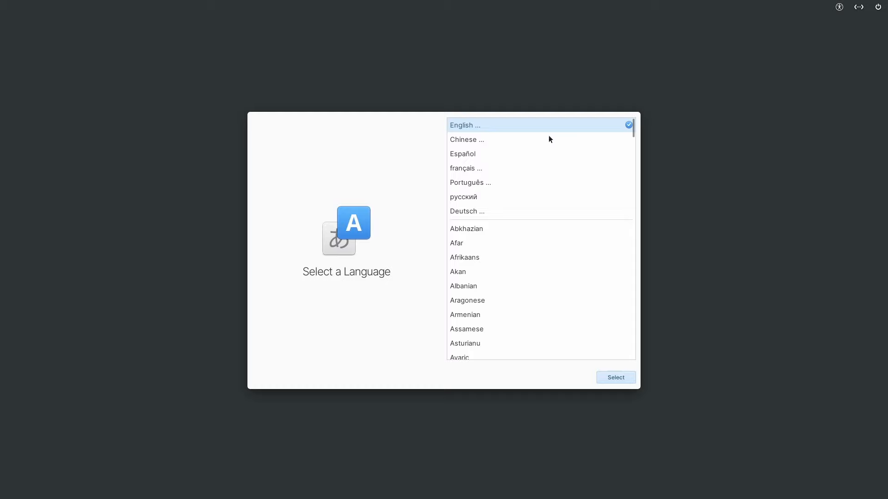
Keep English selected as the live session language and confirm with Select.
left_click(616, 377)
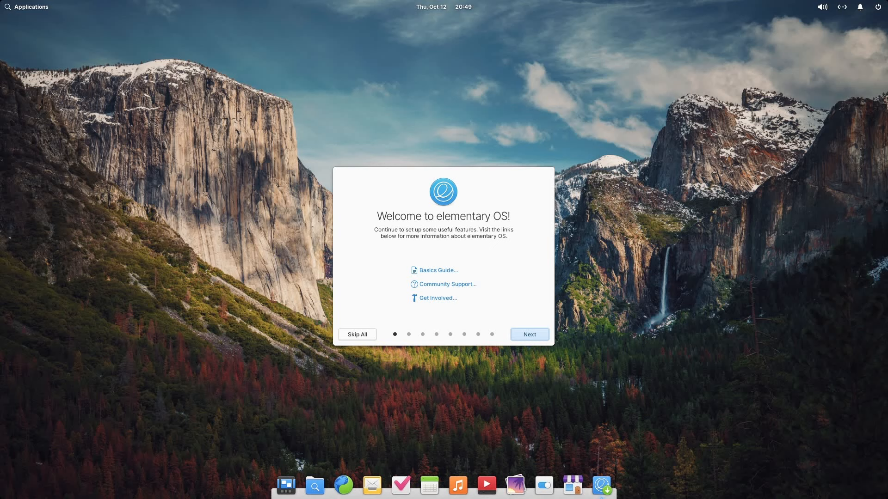
Skip the welcome tour, browse both application pages and run df -h in Terminal.
left_click(27, 7)
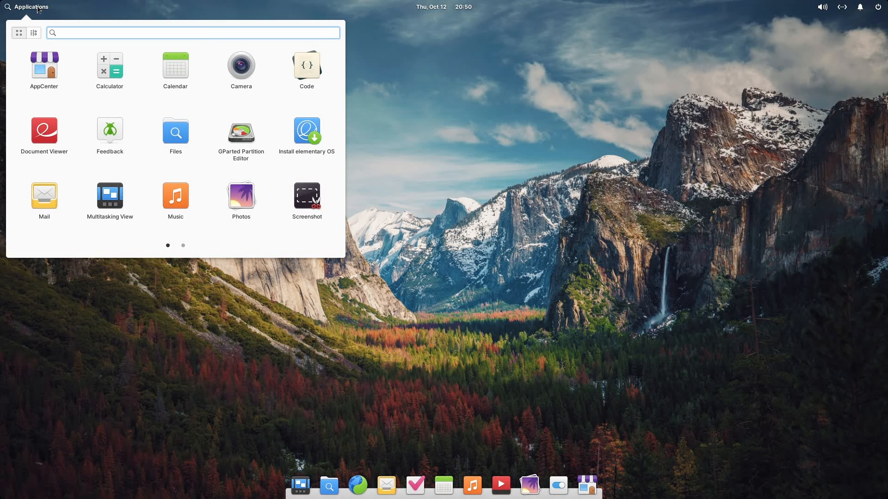
left_click(183, 245)
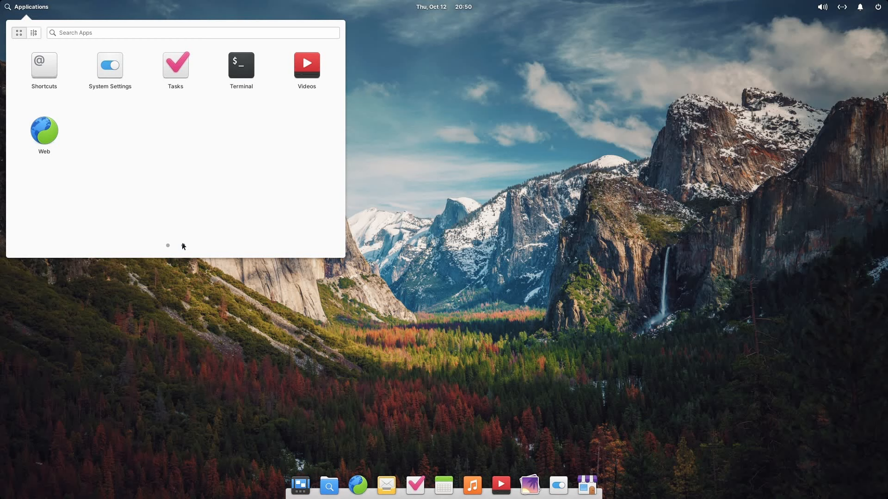
left_click(192, 32)
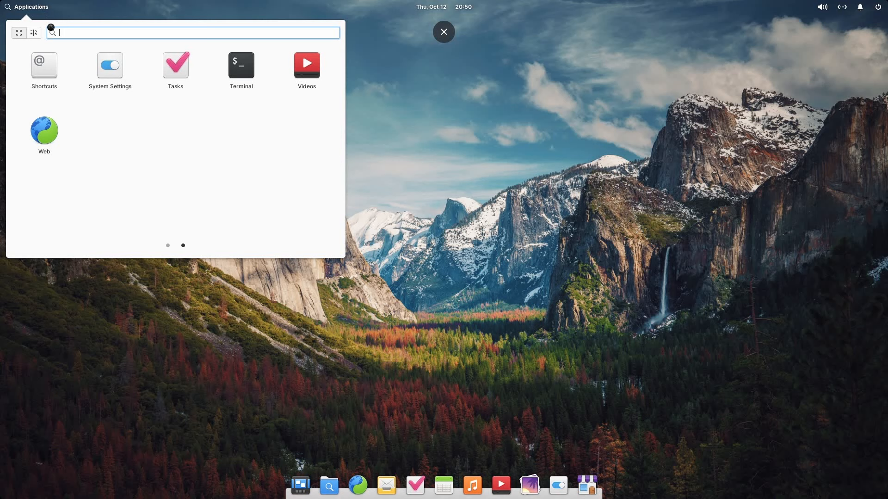
left_click(110, 65)
type("df -h")
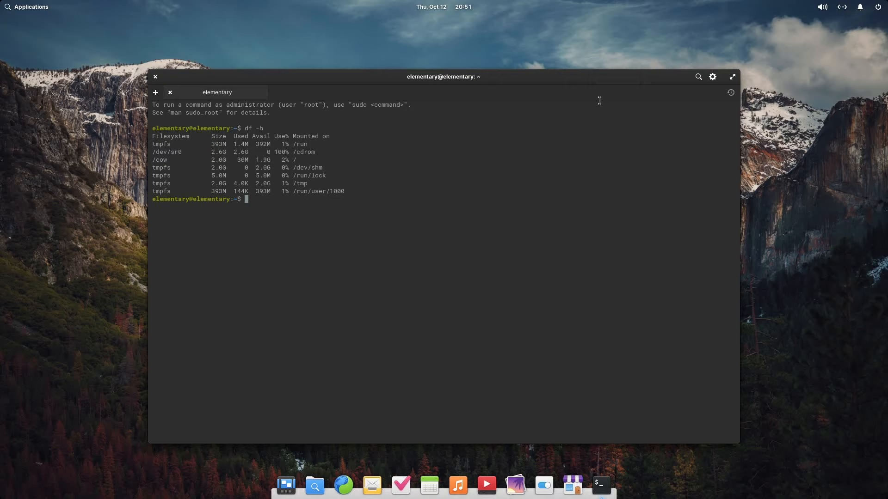
mouse_move(383, 224)
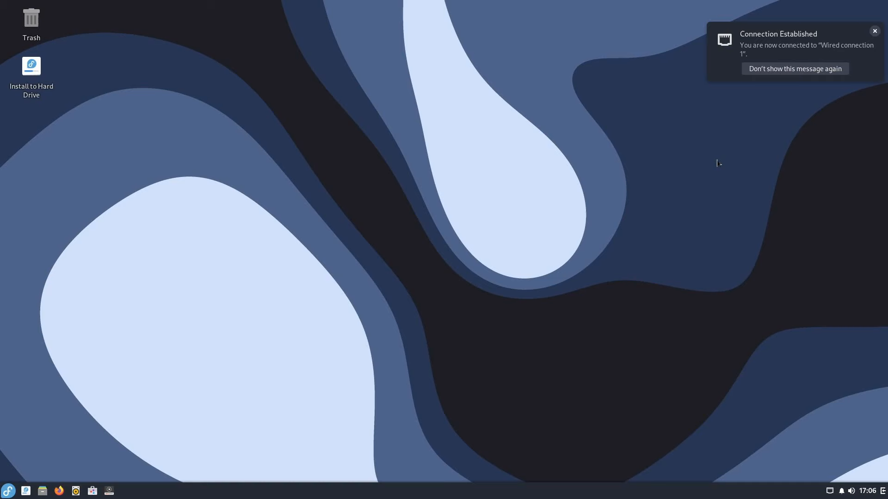
Dismiss the connection notice, browse Budgie's app categories and apply the Materia-dark widget theme.
left_click(8, 491)
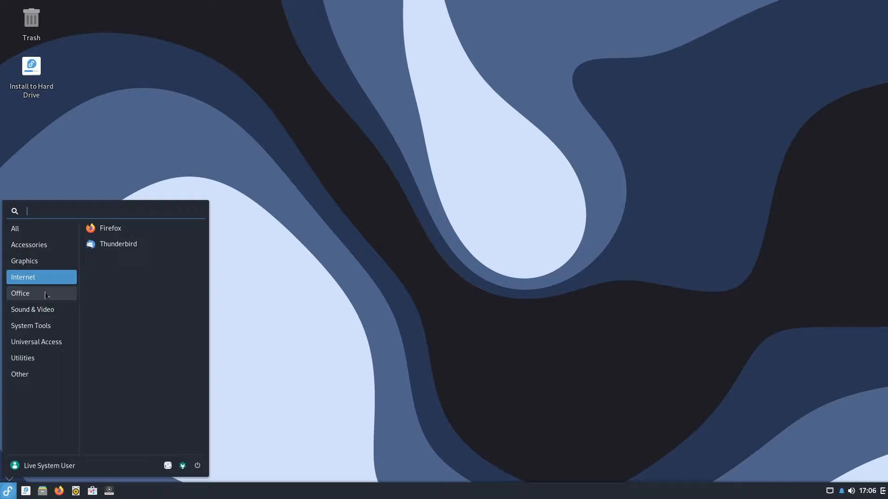
left_click(19, 374)
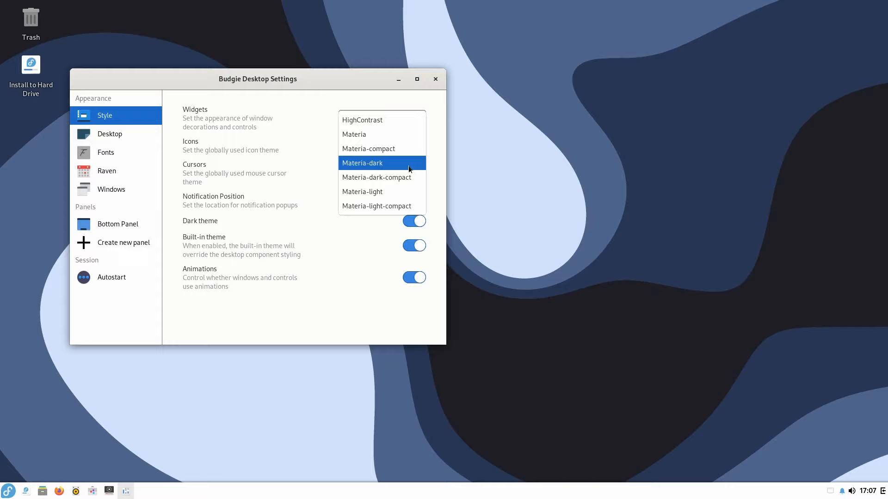
left_click(7, 491)
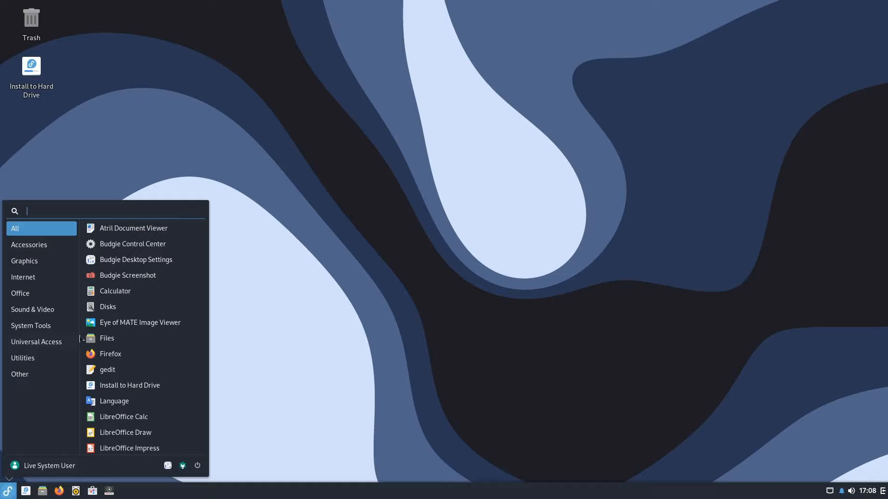
left_click(135, 356)
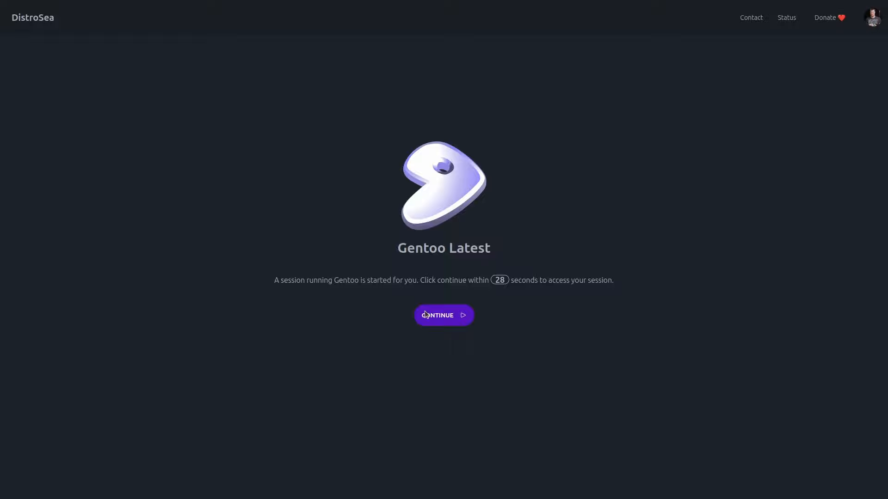
Enter the Gentoo session, run df -h at the console, then begin a shutdown command.
left_click(443, 315)
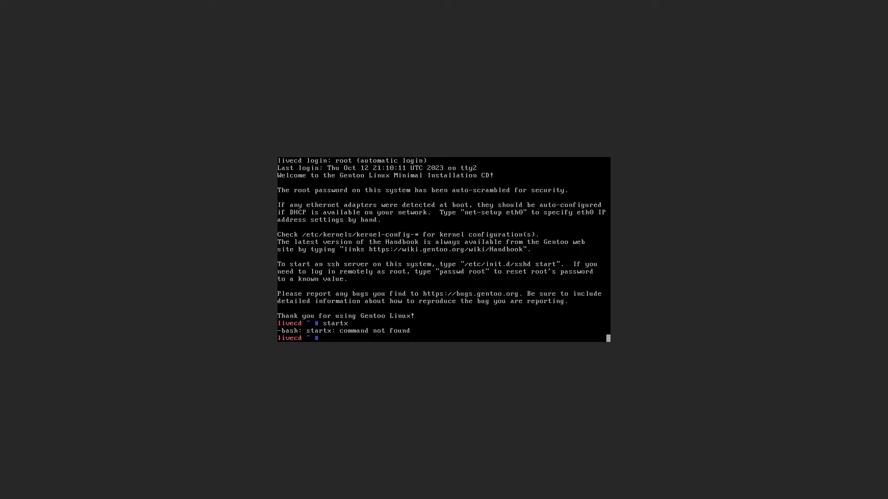
type("df -h")
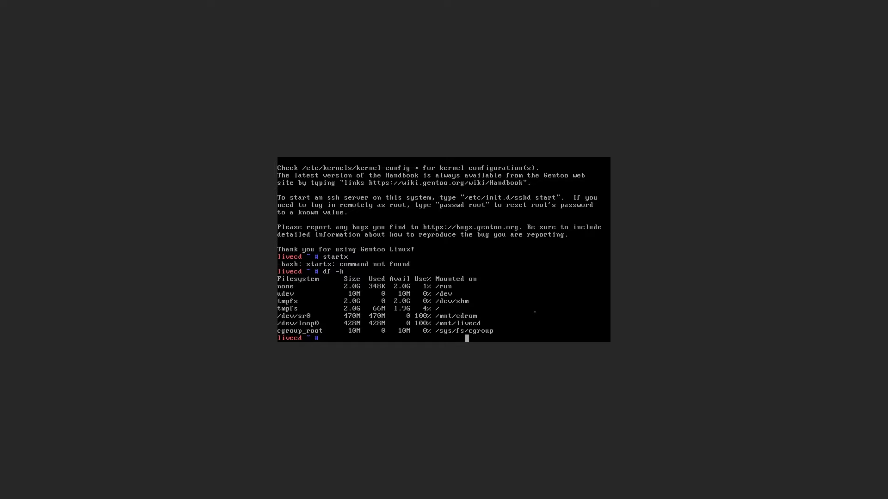
type("shutd")
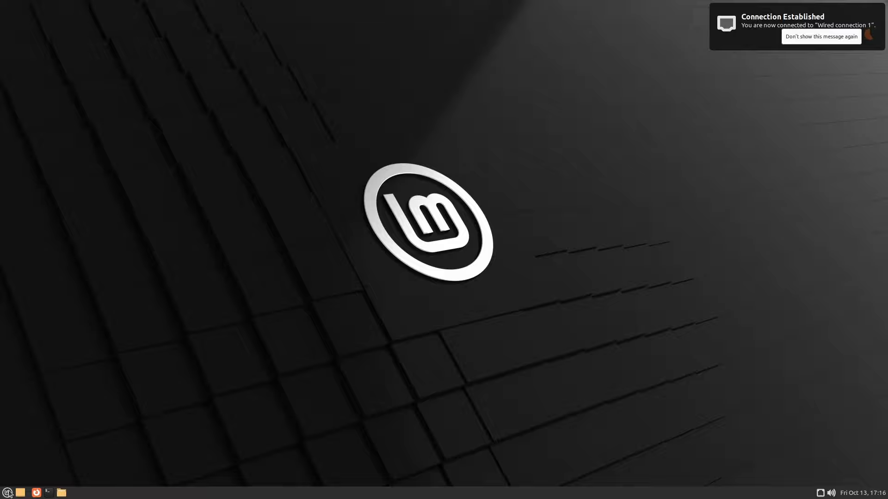
Launch Software Manager and browse the Internet and Preferences categories in Mint's Start menu.
left_click(60, 491)
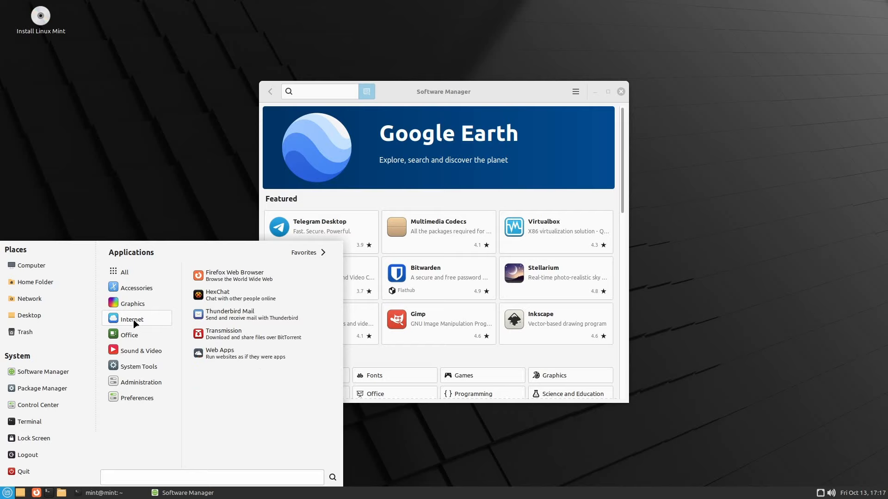
left_click(123, 272)
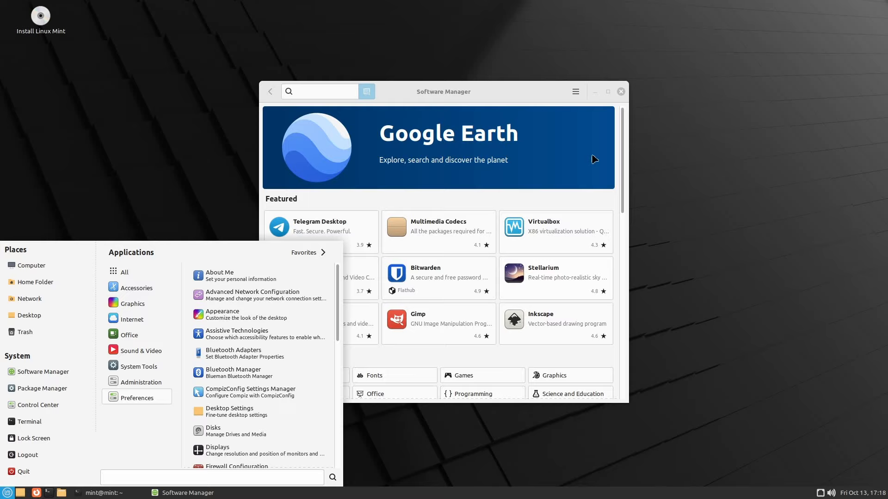
left_click(222, 313)
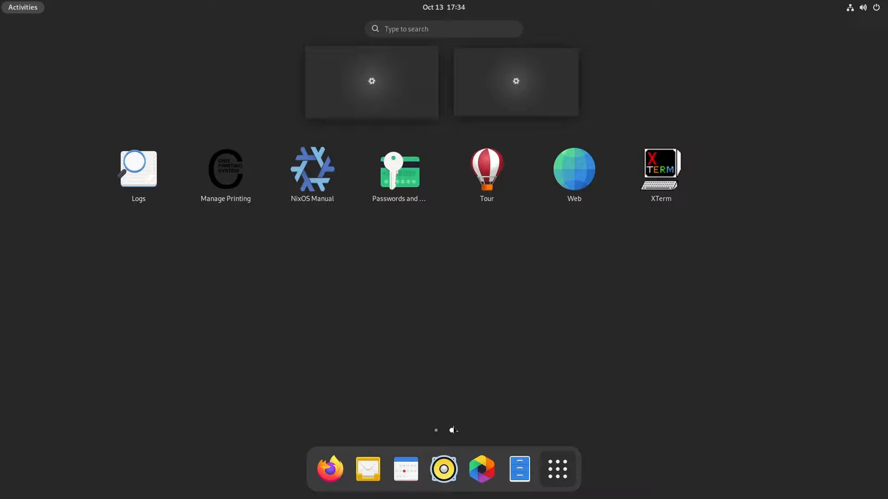
mouse_move(660, 174)
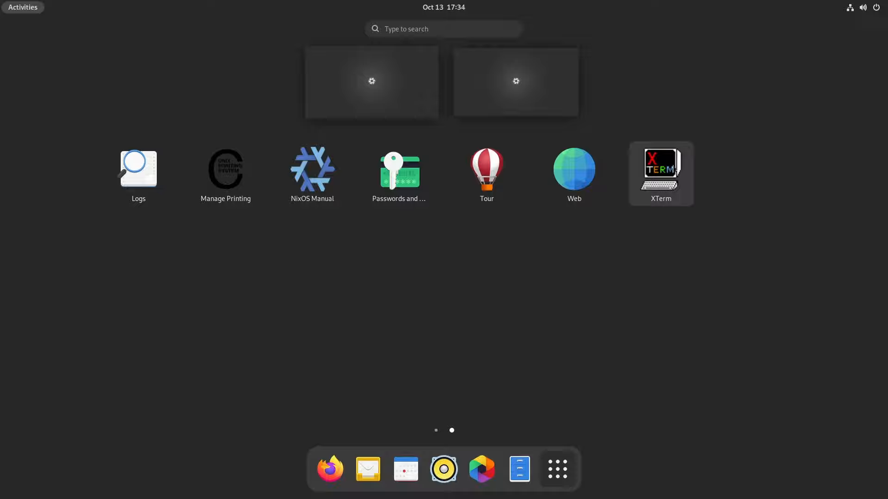
Launch XTerm on NixOS and check that apt, rpm, pacman and snap report command not found.
left_click(660, 169)
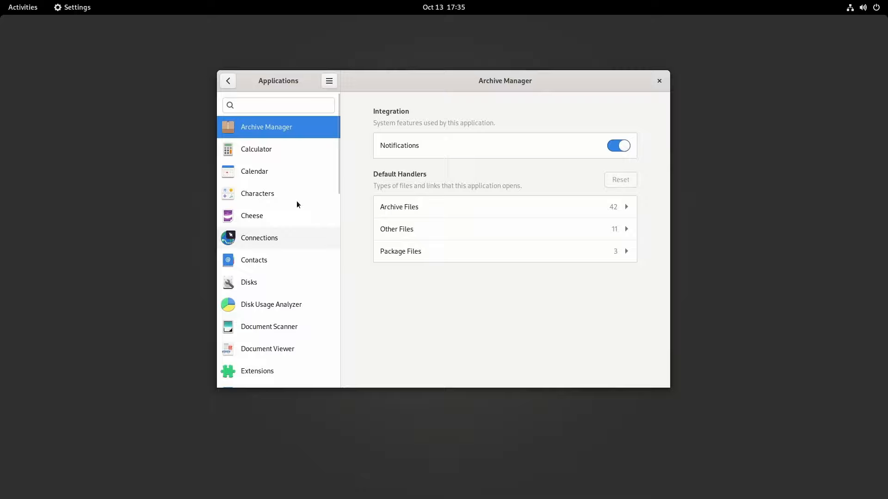
left_click(23, 6)
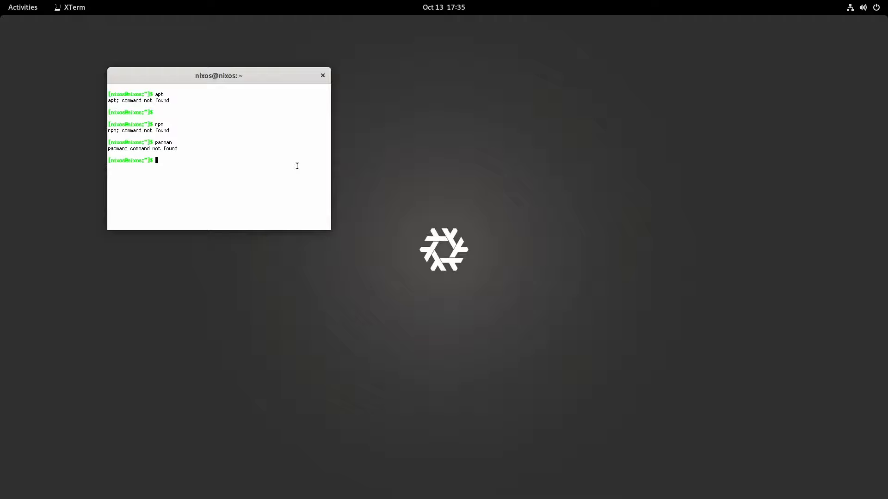
type("snap")
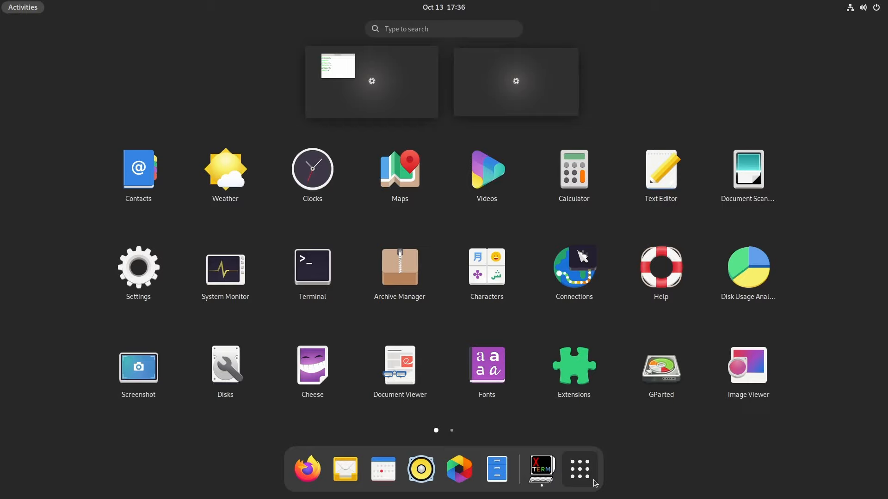
mouse_move(213, 476)
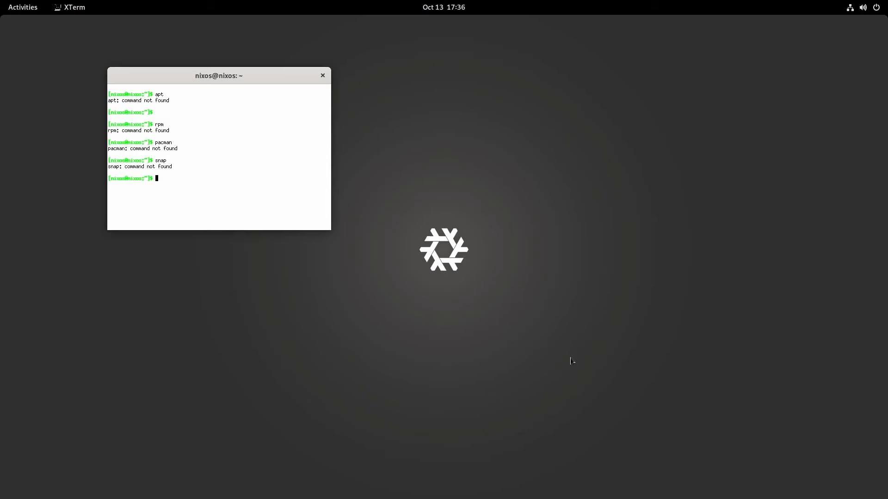
mouse_move(170, 205)
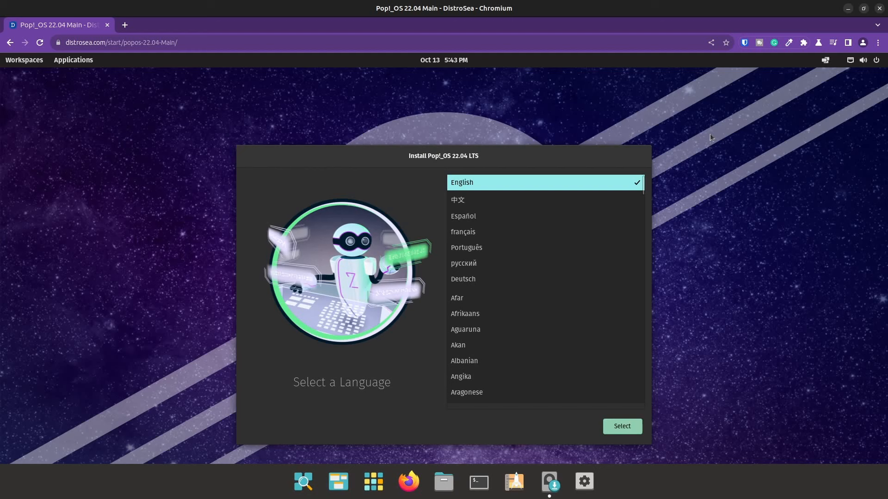
Open Pop!_OS Applications, launch Terminal from the dock and run df -h.
left_click(73, 60)
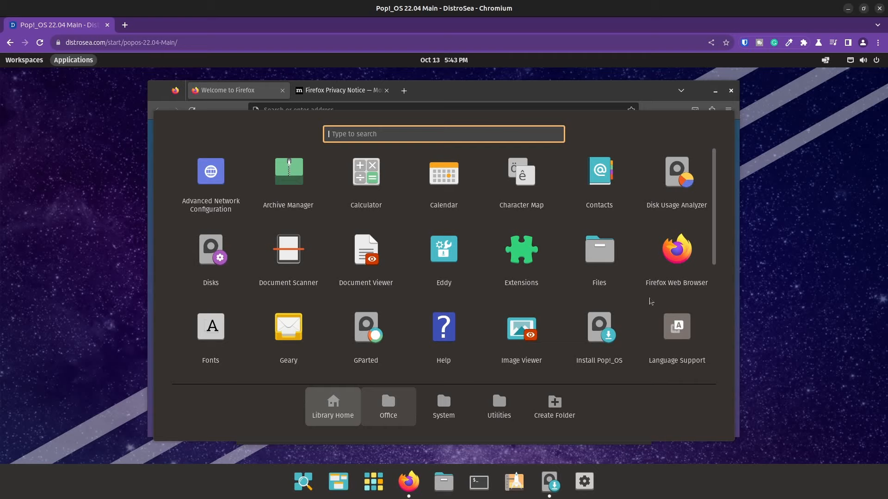
left_click(478, 482)
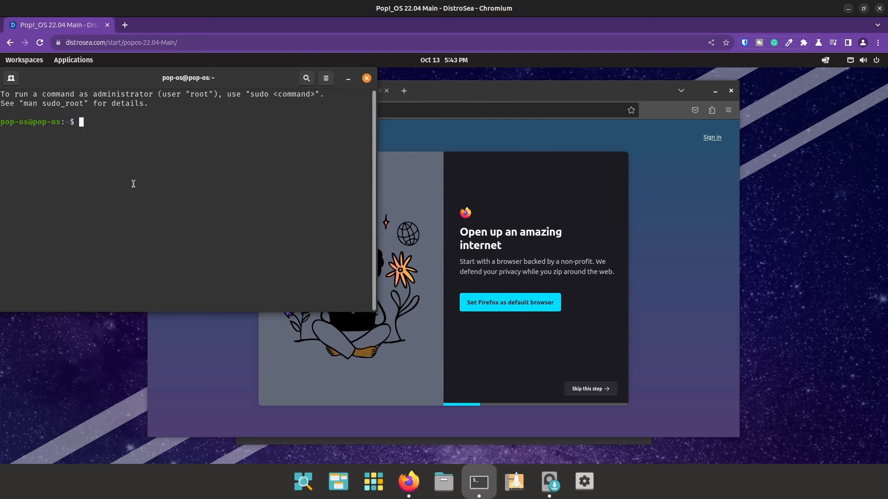
type("df -h")
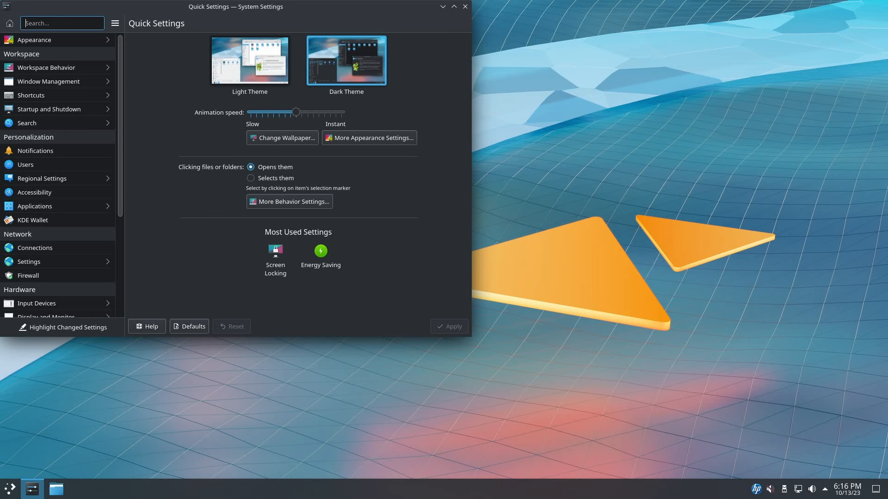
From Slackware's launcher open System Settings and a terminal, running rpm, apt and pacman.
left_click(10, 489)
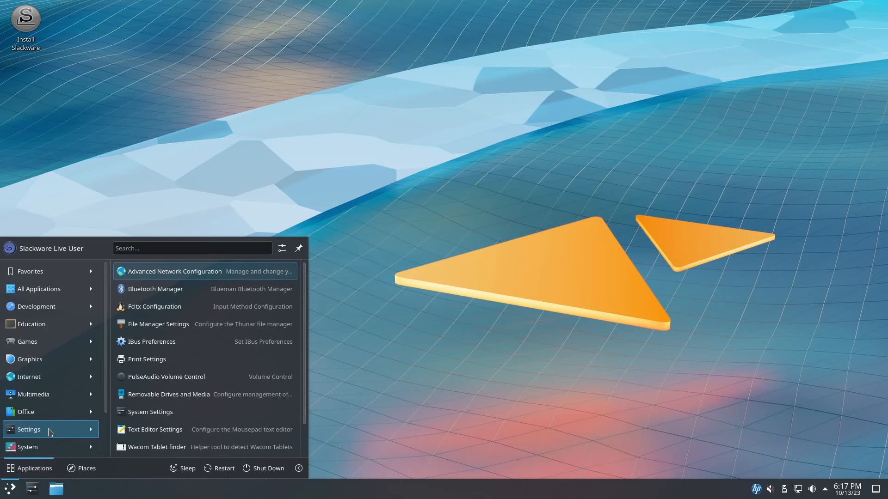
left_click(151, 412)
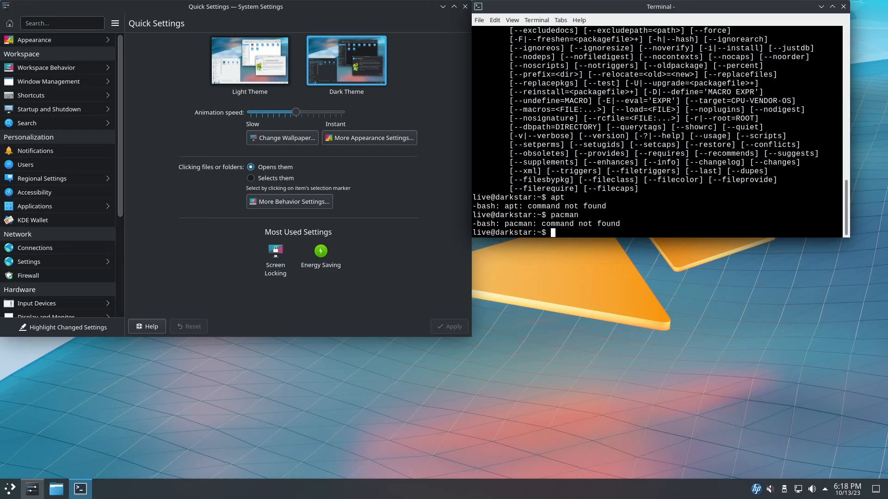
left_click(9, 488)
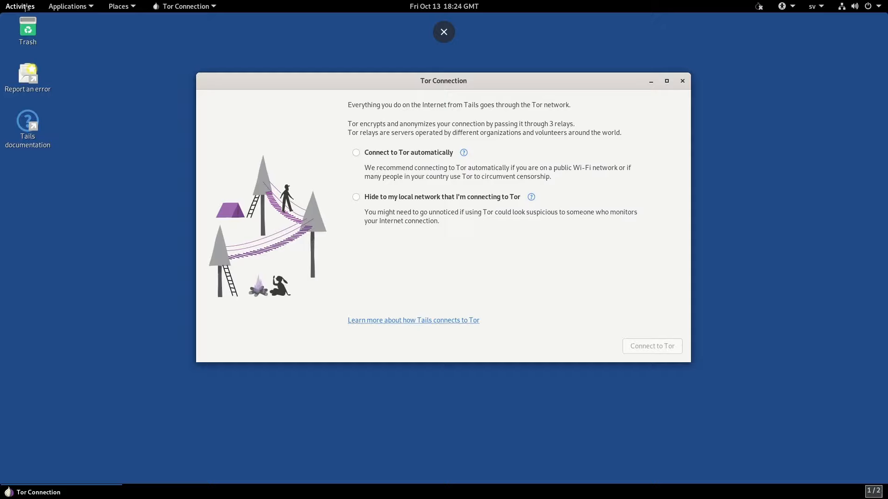
Open Tails' Activities overview and launch Settings from the dock.
left_click(19, 7)
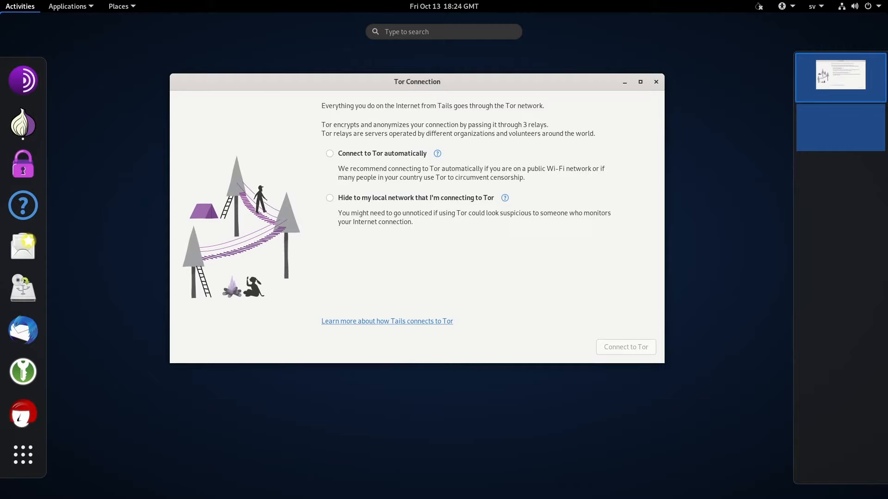
left_click(22, 455)
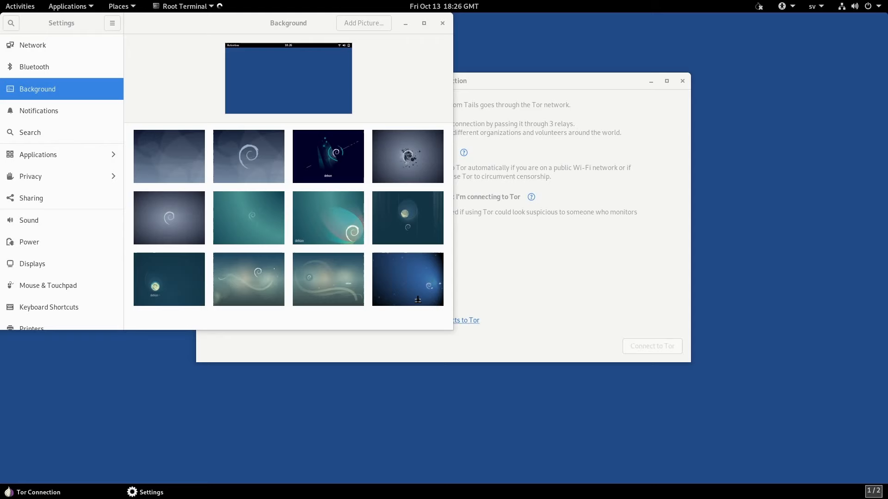
Show the Internet category of Tails' Applications menu with Tor Browser and Thunderbird.
left_click(70, 7)
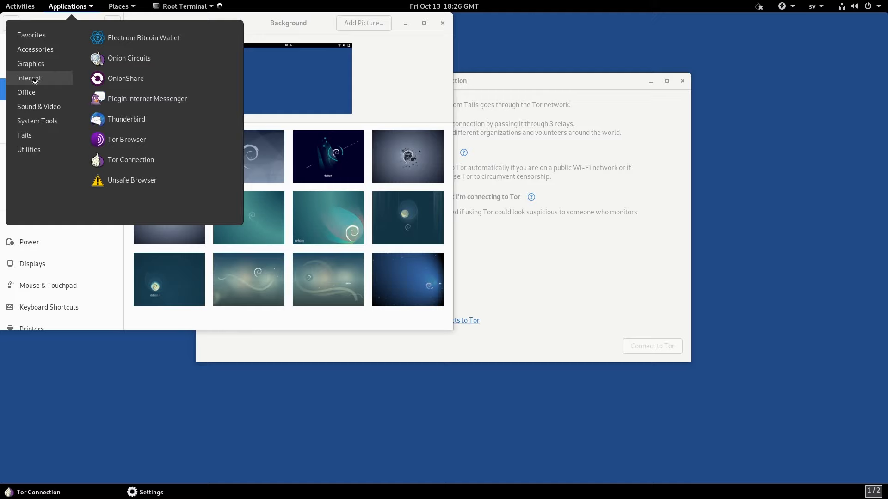